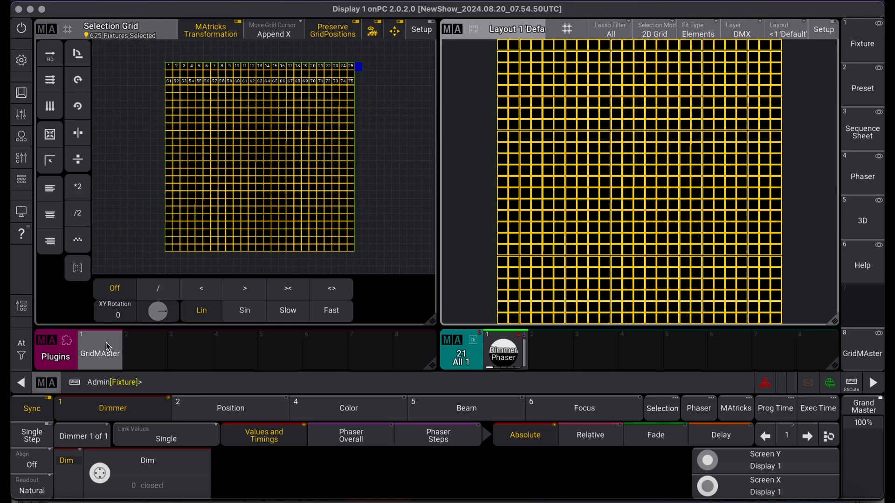
Step: Launch the GridMaster plugin from the Plugins pool to show its radial selection options
click(100, 349)
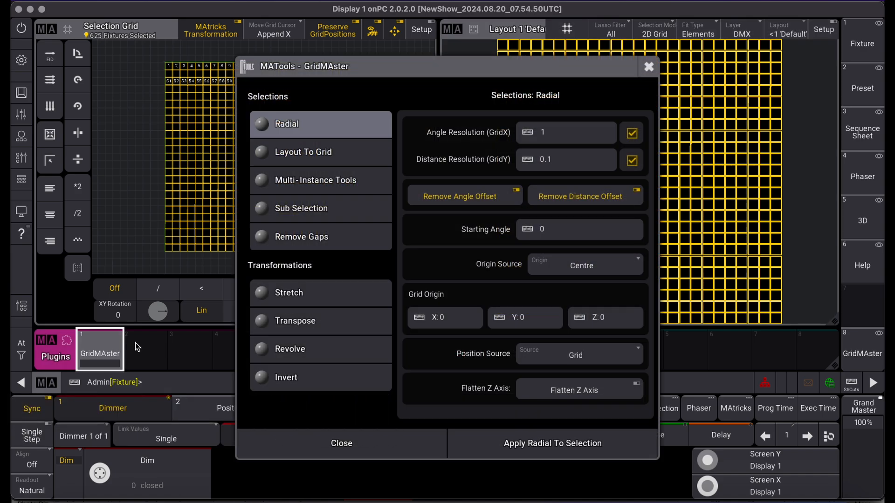
Step: Apply the radial layout to the 625 selected fixtures and load the Dimmer Phaser preset
click(580, 265)
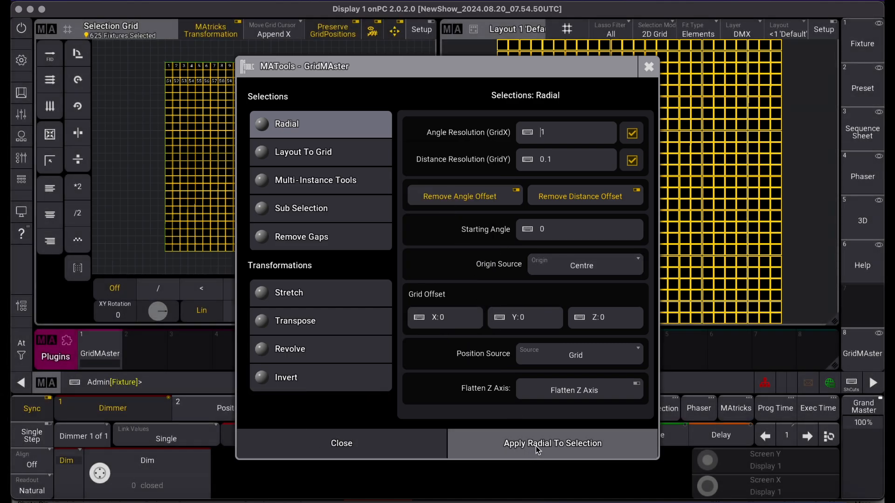
click(552, 444)
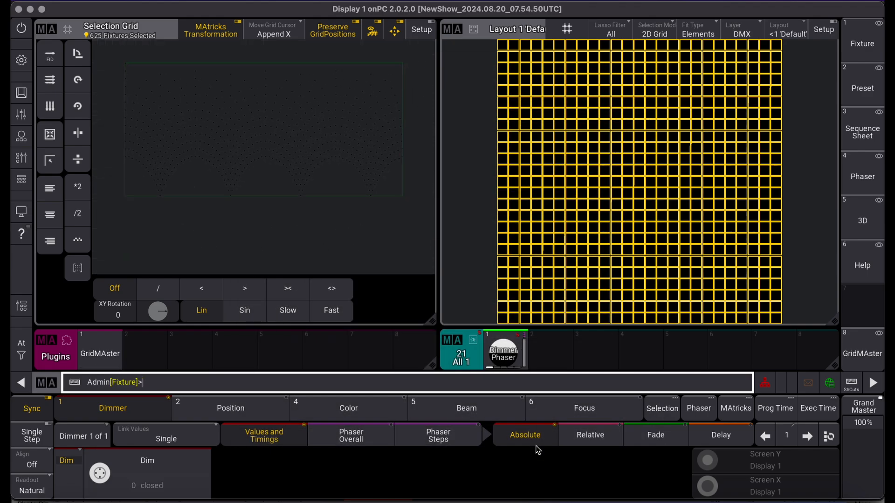
click(505, 350)
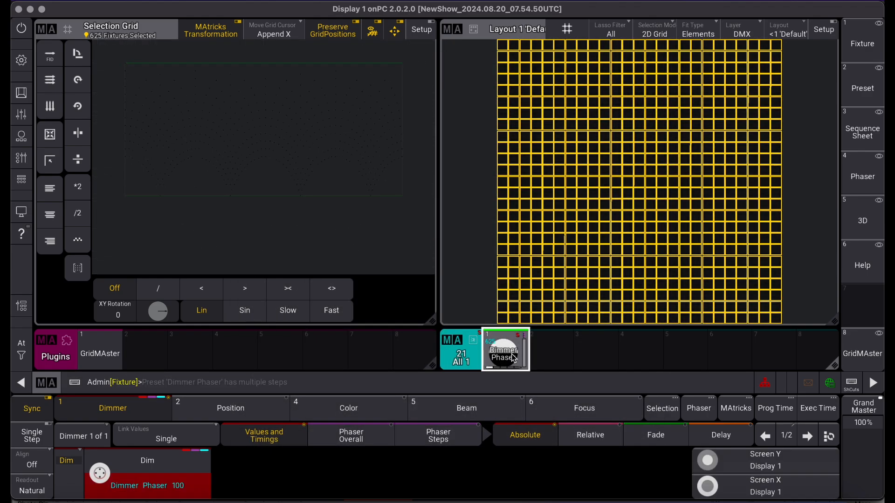
mouse_move(736, 408)
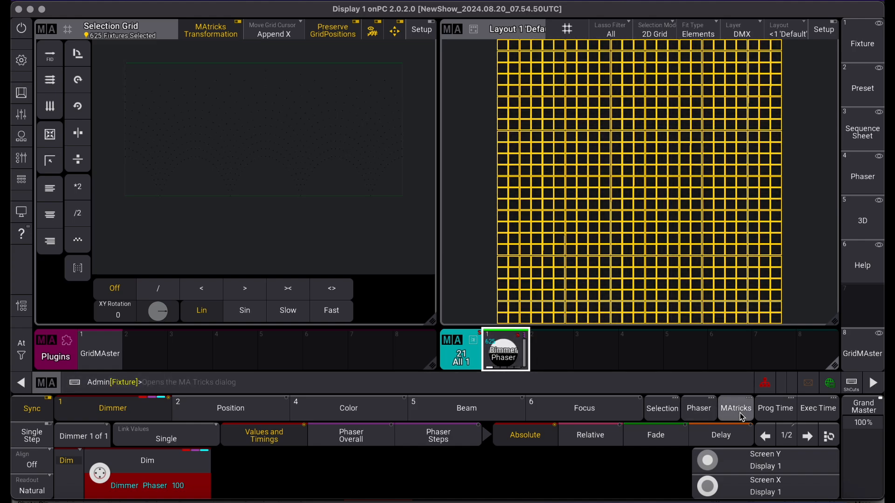
click(735, 407)
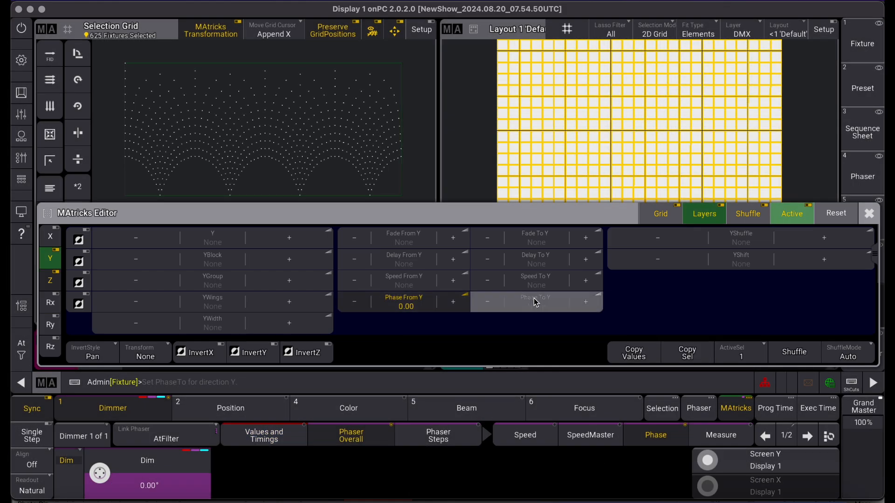
Step: Set the MAtricks phase spread to Y, then begin editing the X-axis phase
click(536, 302)
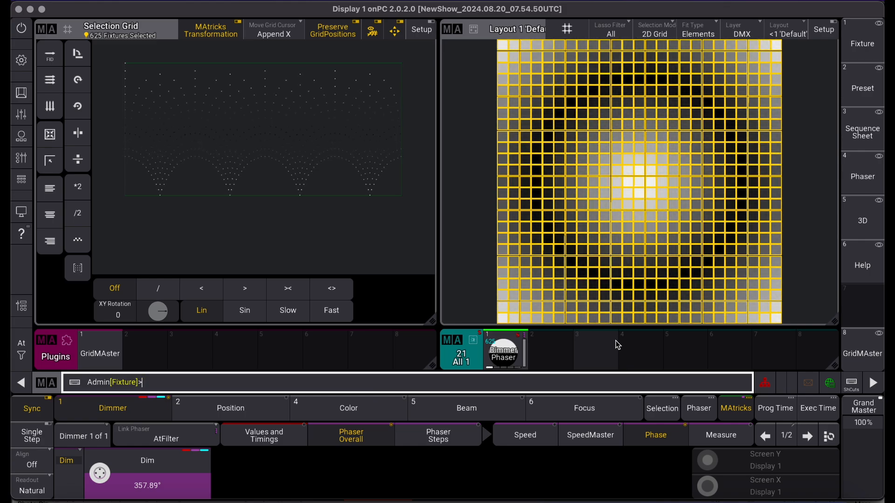
mouse_move(735, 408)
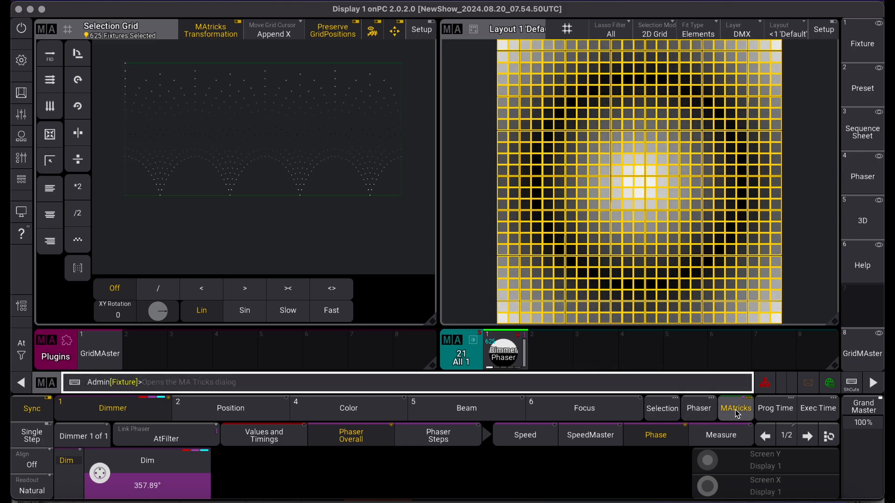
click(736, 408)
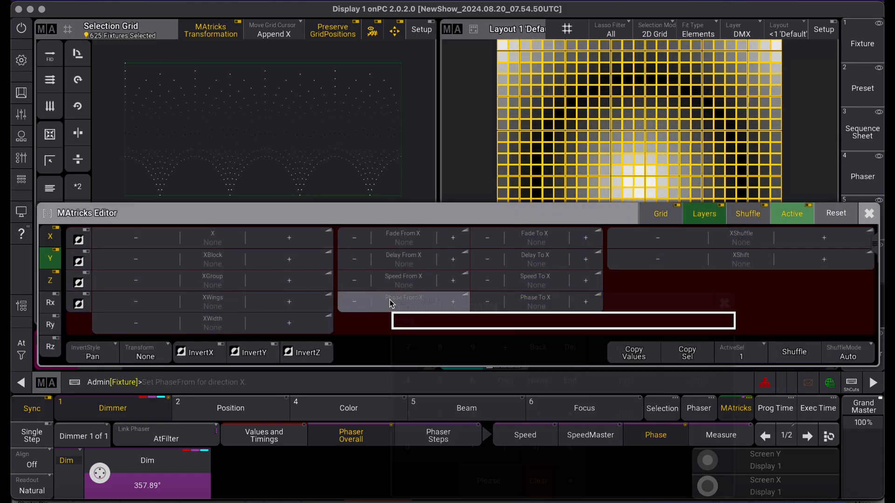
click(535, 301)
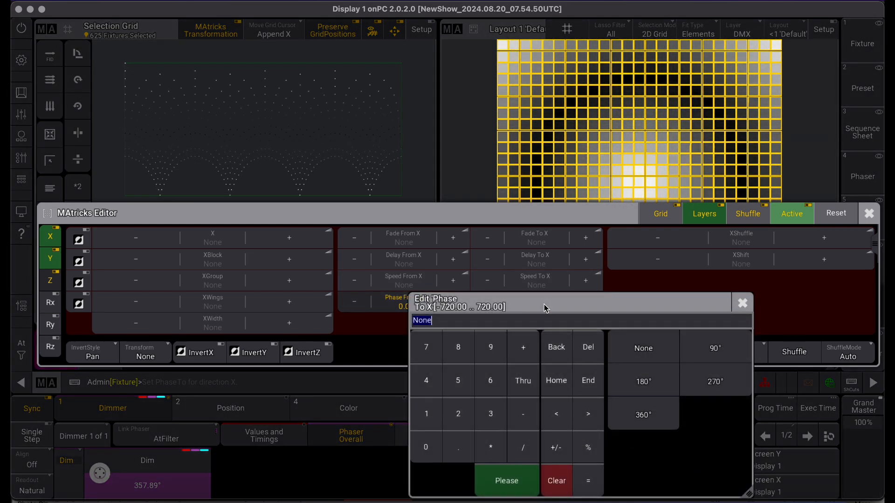